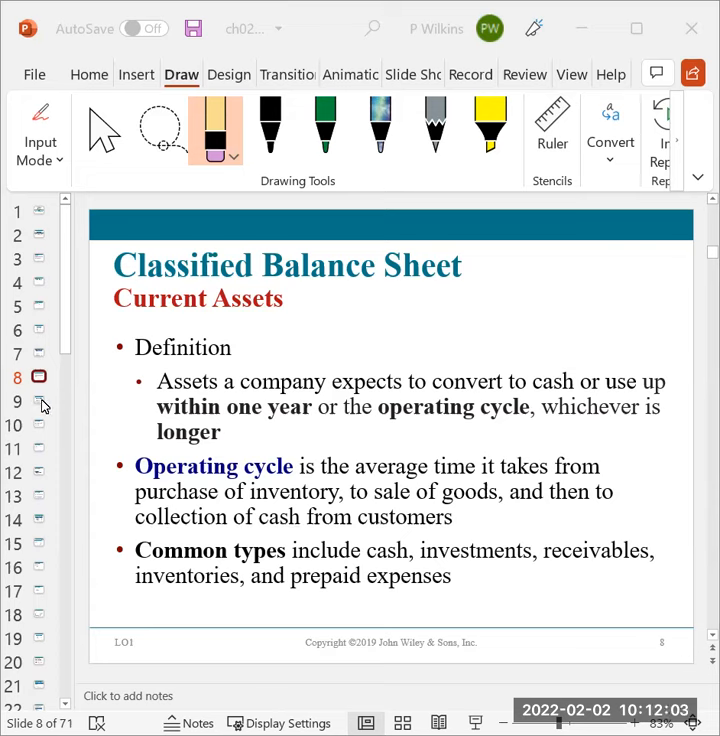
# - Advance to the Reporting Current Assets slide showing Southwest Airlines' $4,498 million current assets
pyautogui.click(40, 404)
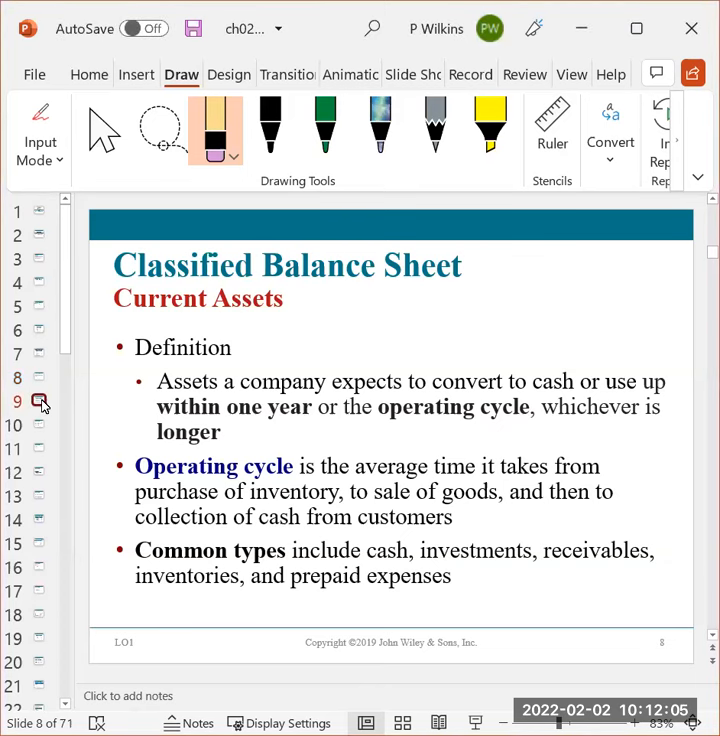
pyautogui.click(40, 400)
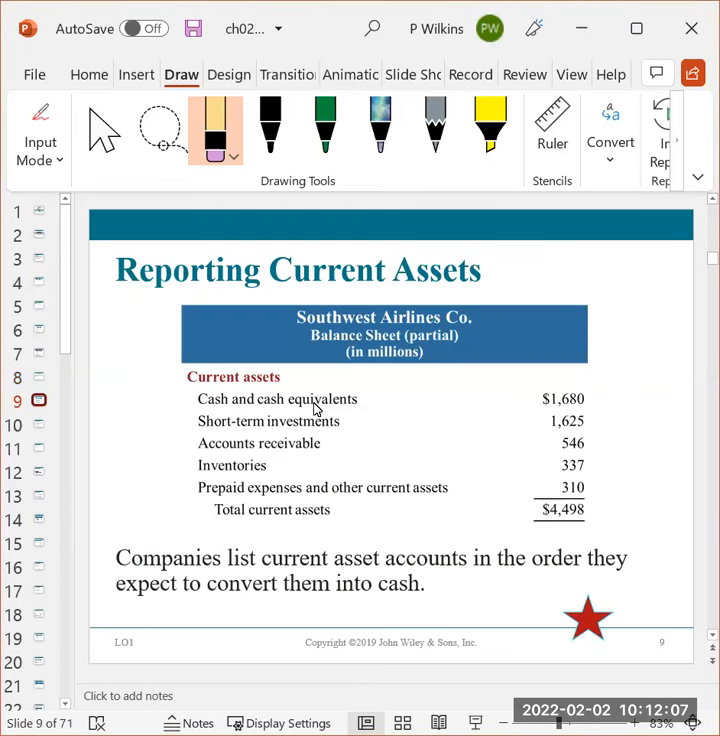
pyautogui.moveTo(472, 510)
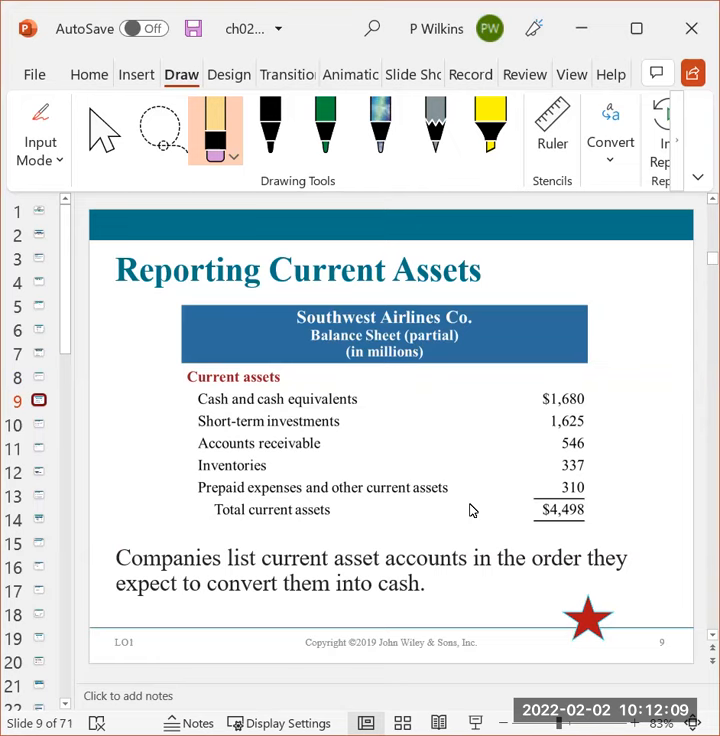
pyautogui.moveTo(528, 520)
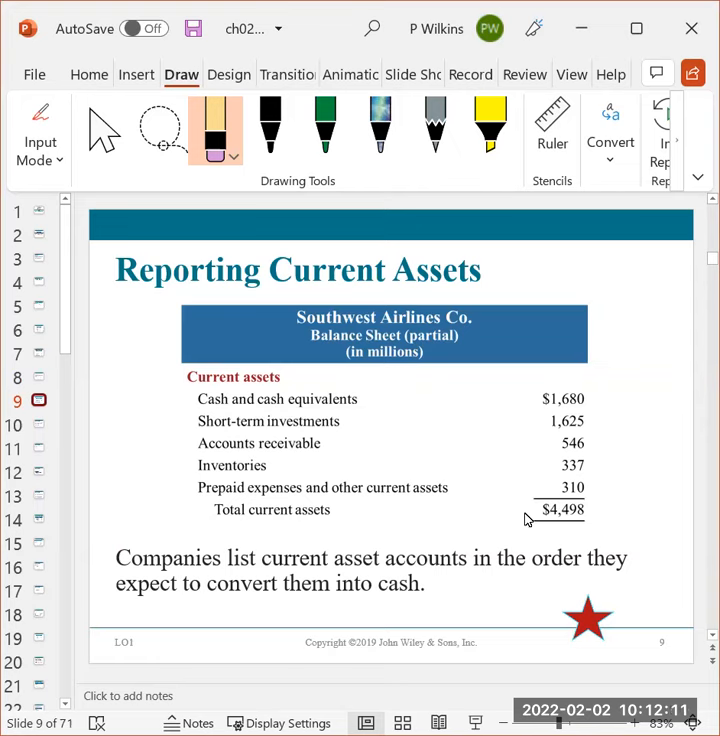
pyautogui.moveTo(570, 536)
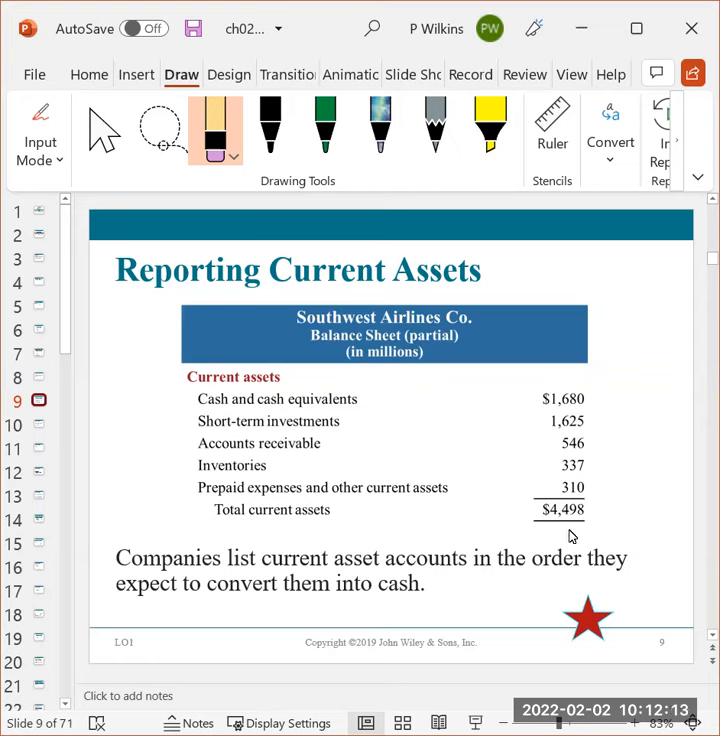
pyautogui.moveTo(456, 414)
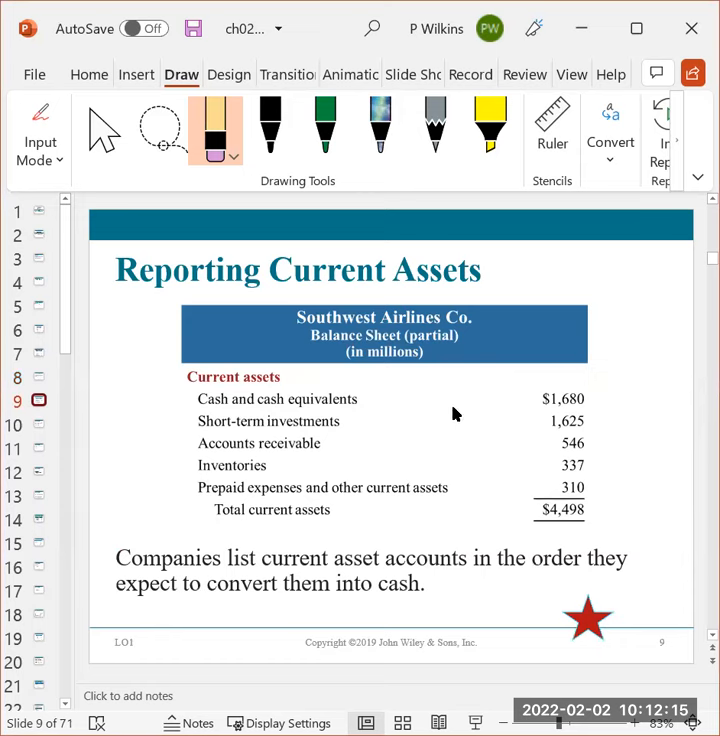
pyautogui.moveTo(392, 460)
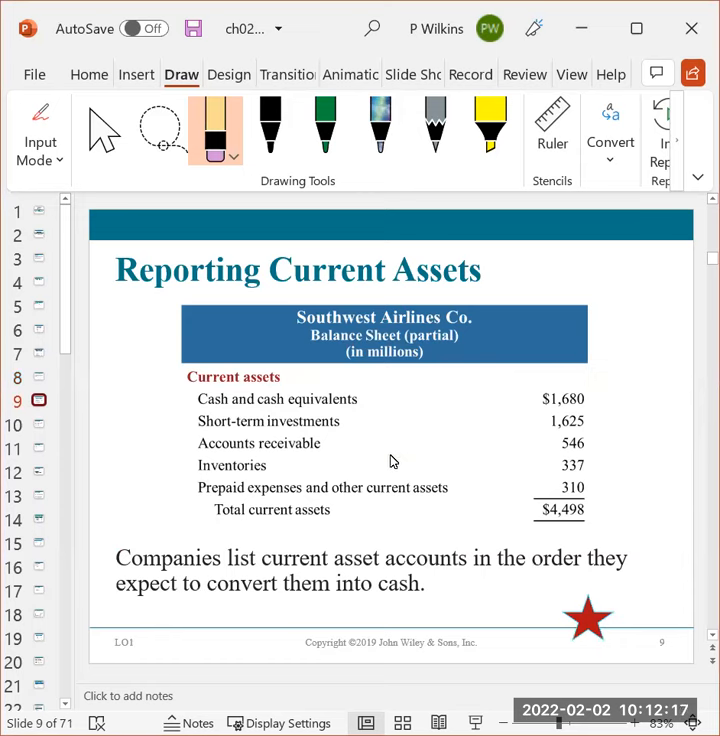
pyautogui.moveTo(510, 508)
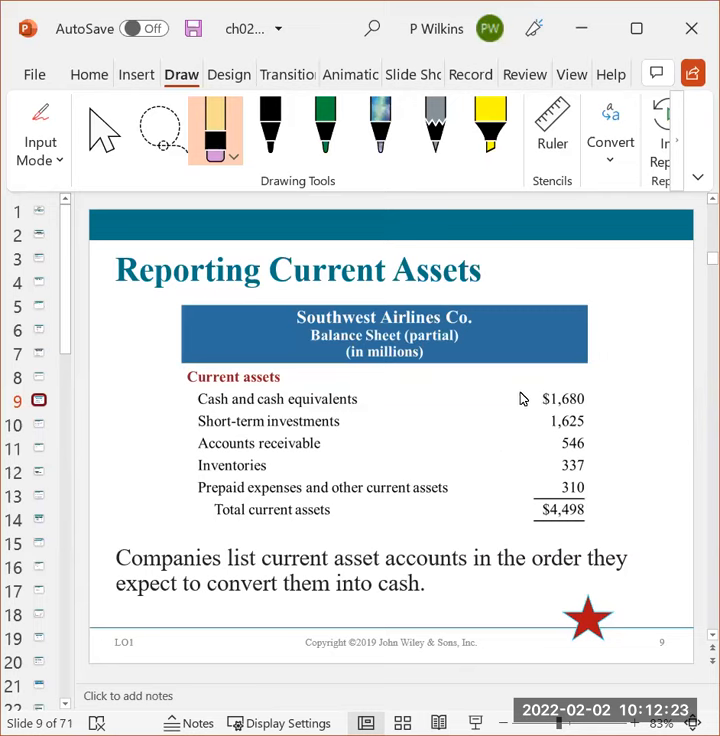
pyautogui.moveTo(548, 532)
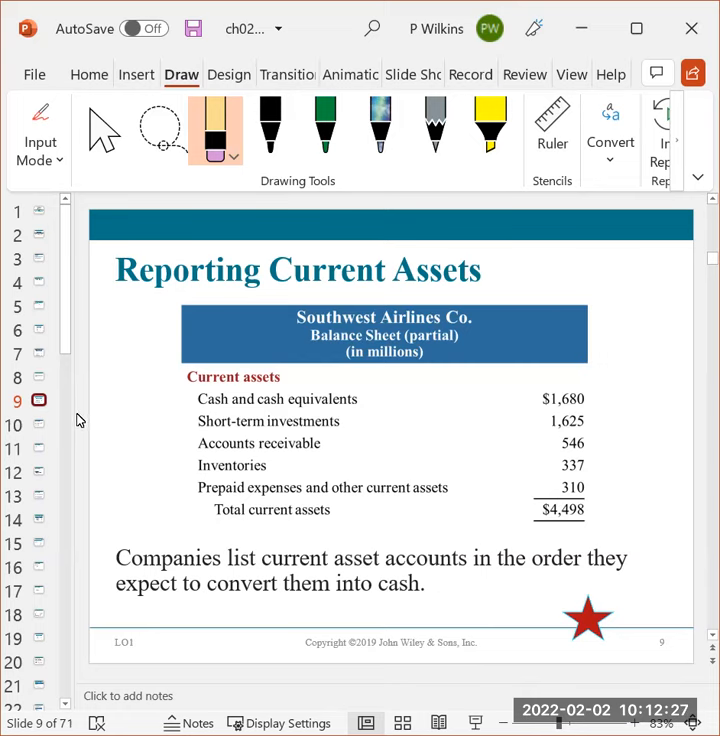
# - Advance to Review Question #1 on resources realized in cash within one year
pyautogui.click(40, 424)
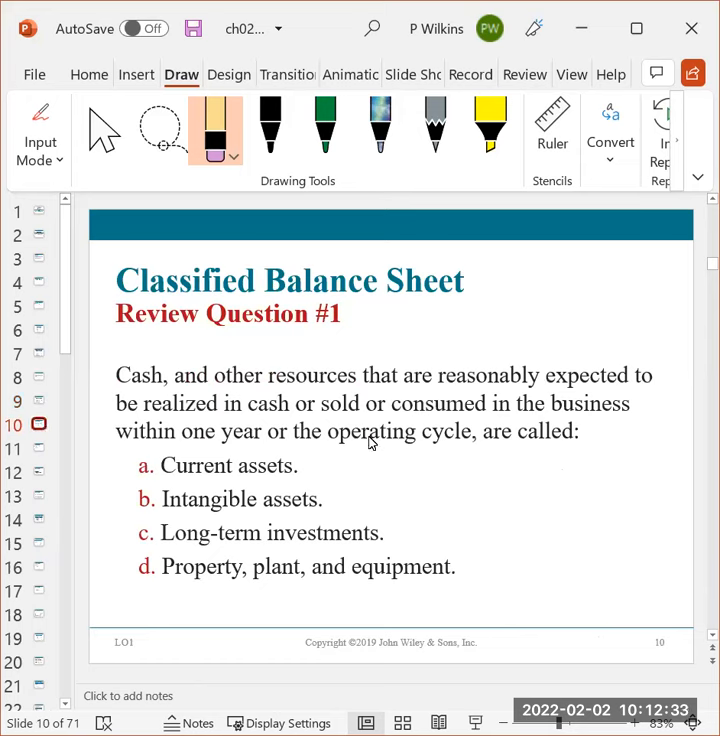
pyautogui.moveTo(418, 396)
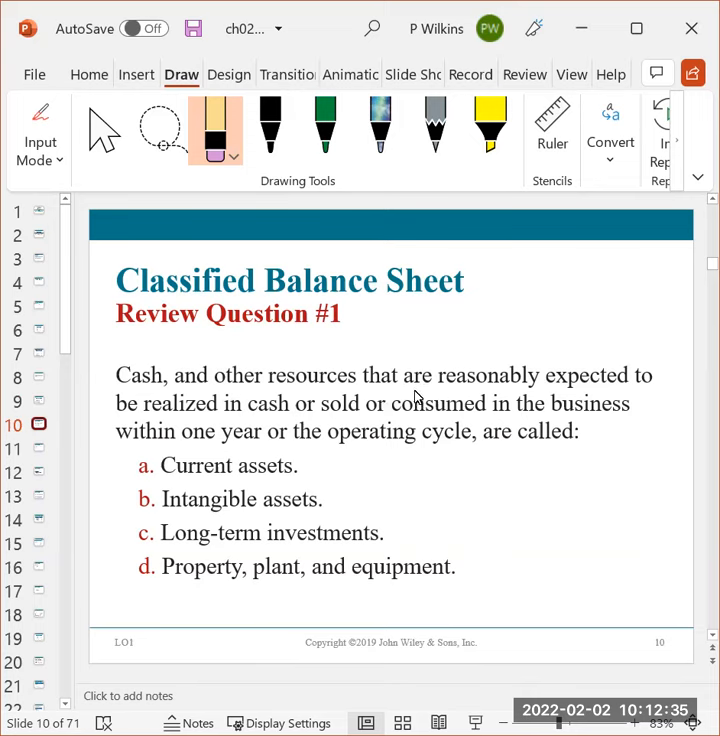
pyautogui.moveTo(258, 430)
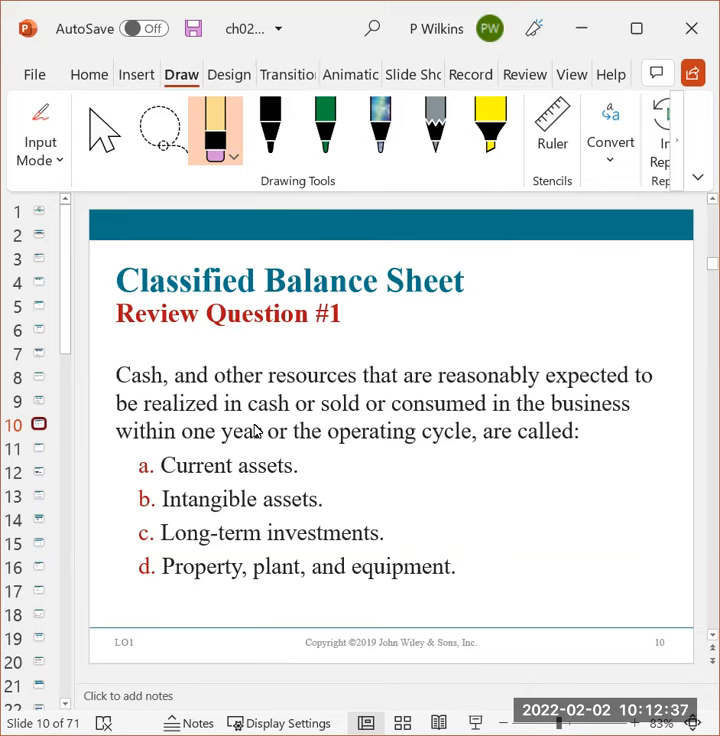
pyautogui.moveTo(436, 432)
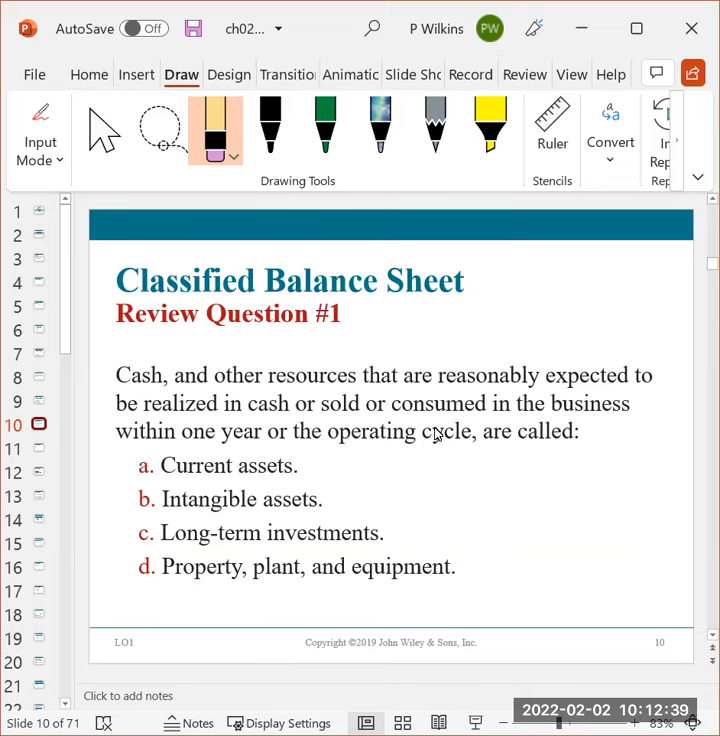
pyautogui.moveTo(308, 474)
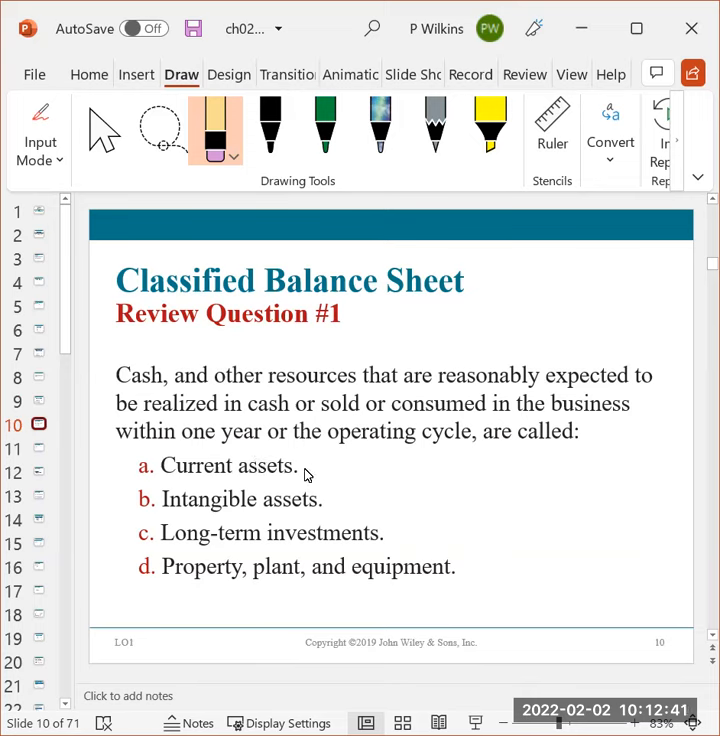
pyautogui.moveTo(616, 468)
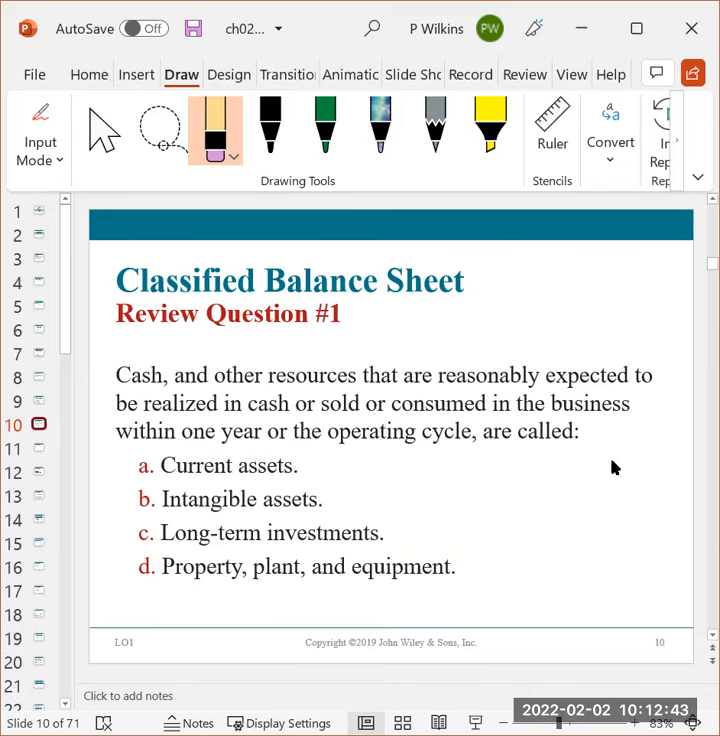
pyautogui.moveTo(304, 496)
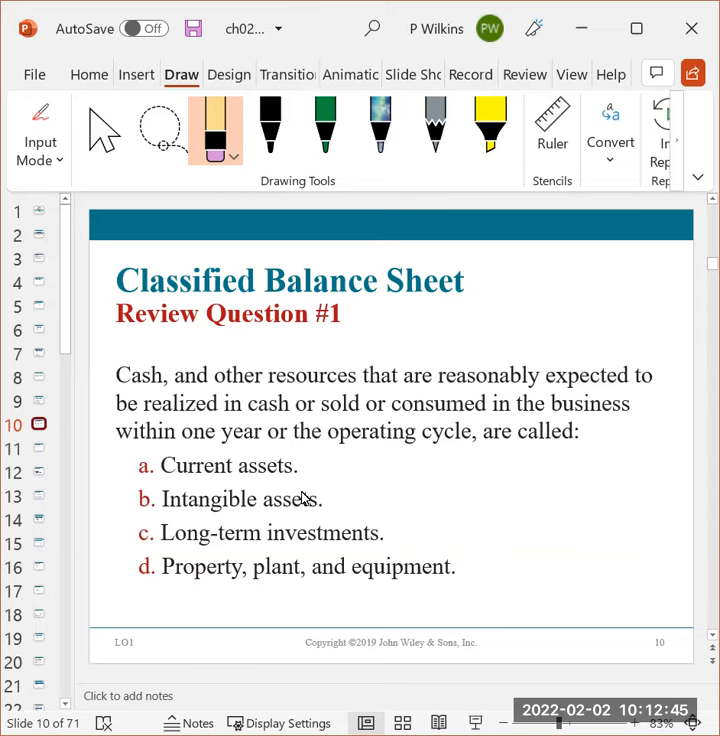
pyautogui.moveTo(284, 486)
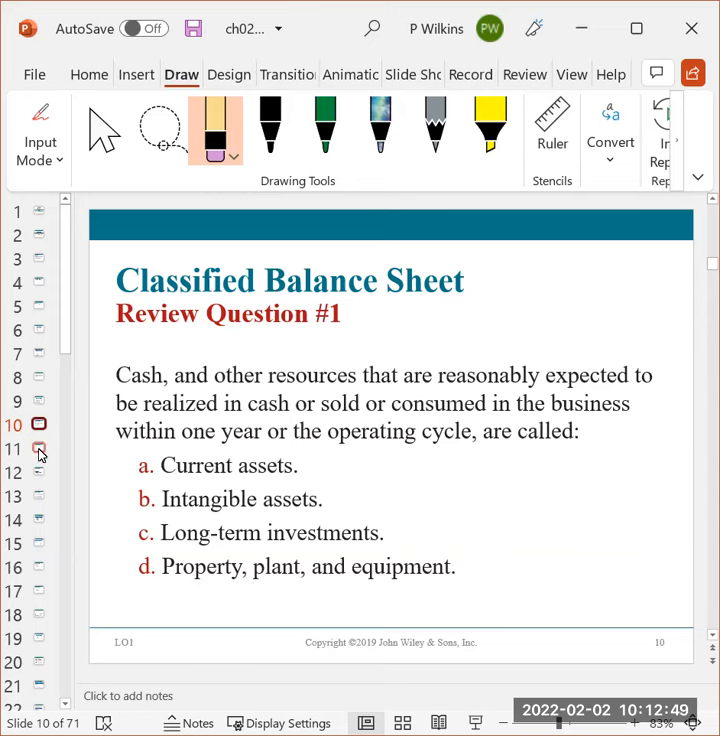
# - Advance to the Long-Term Investments slide with Alphabet's $5,183 million example
pyautogui.click(40, 448)
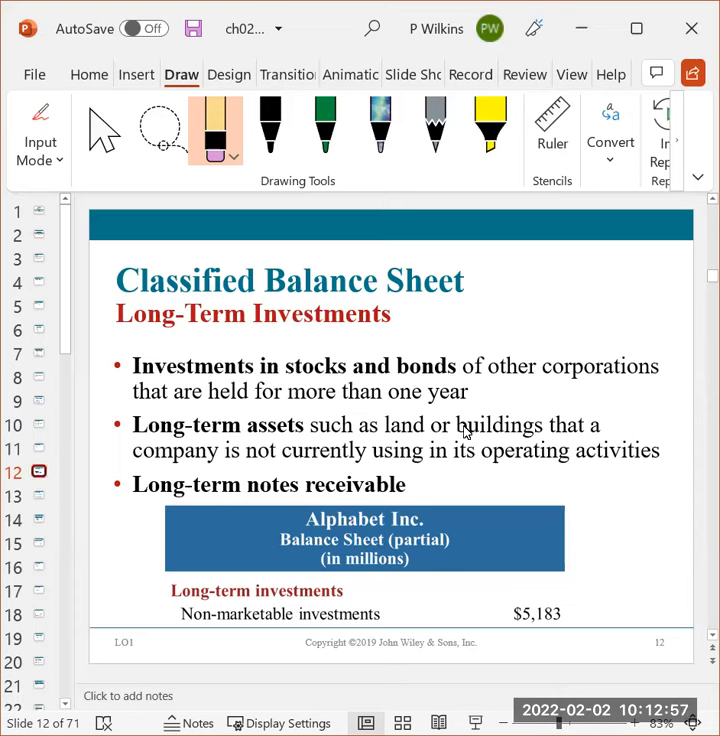
pyautogui.moveTo(408, 502)
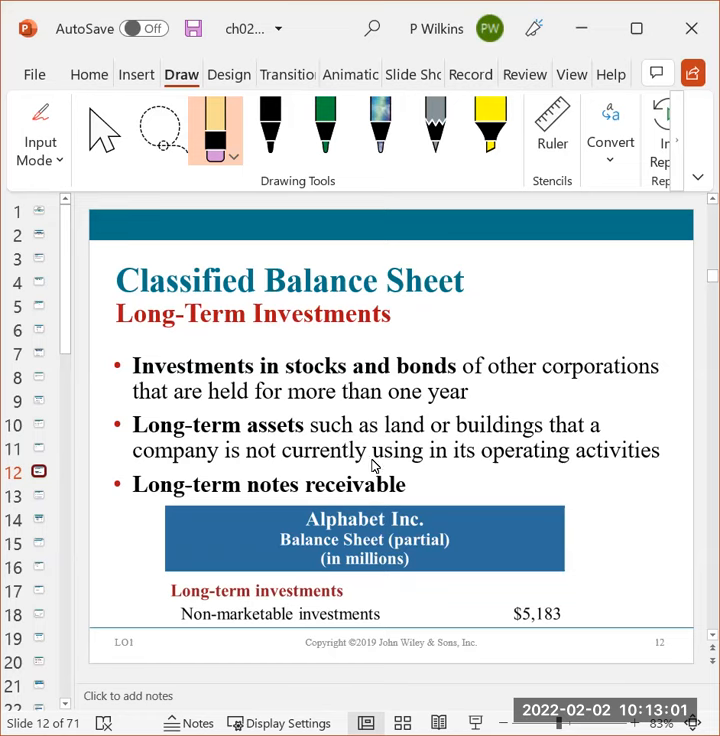
pyautogui.moveTo(464, 412)
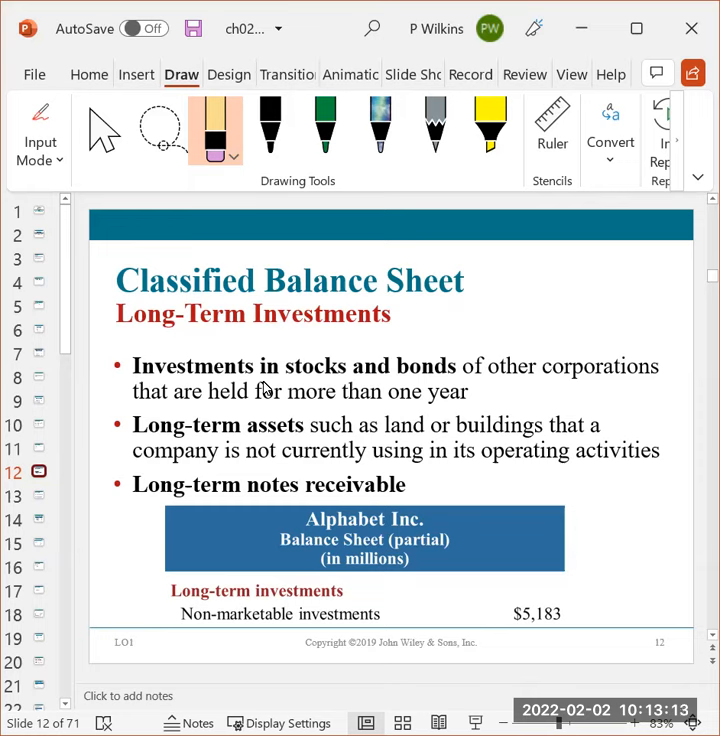
pyautogui.moveTo(340, 364)
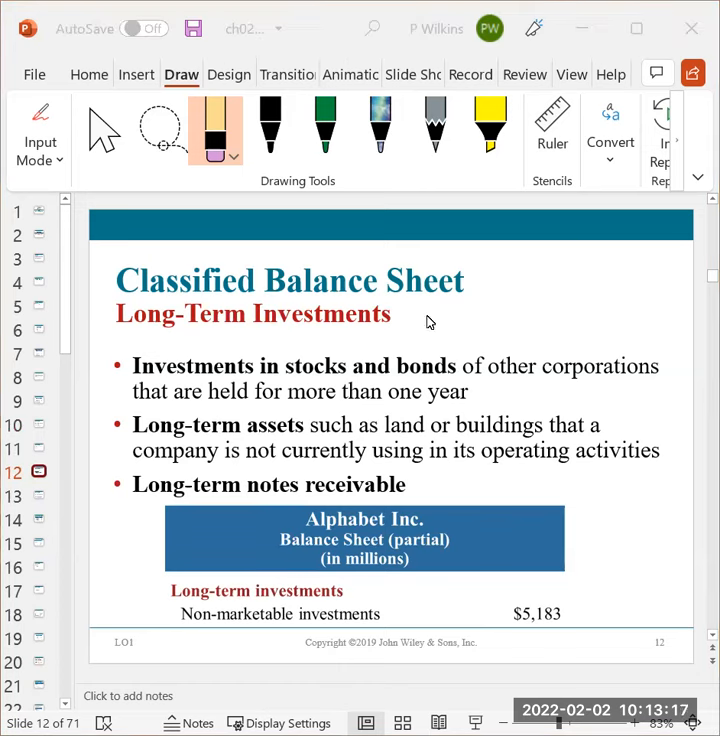
pyautogui.moveTo(466, 472)
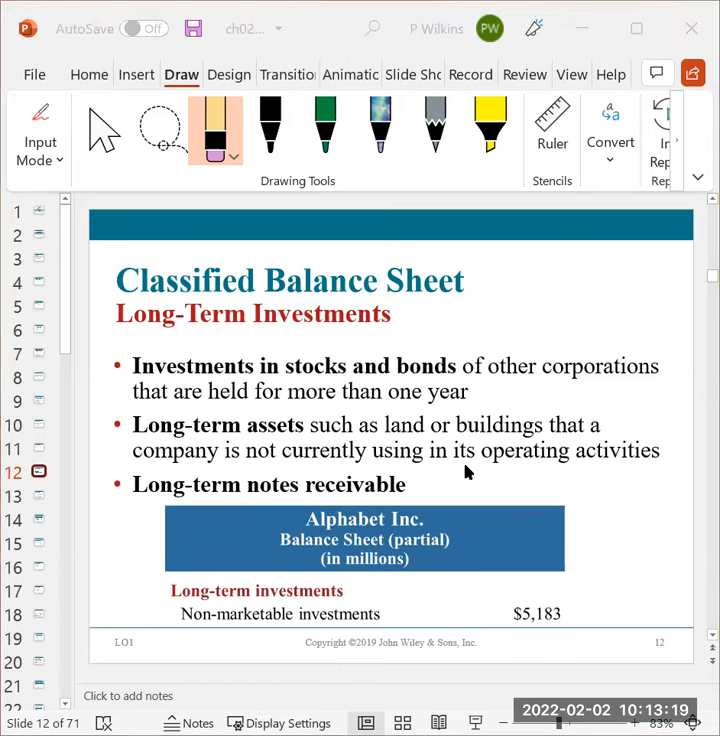
pyautogui.moveTo(490, 496)
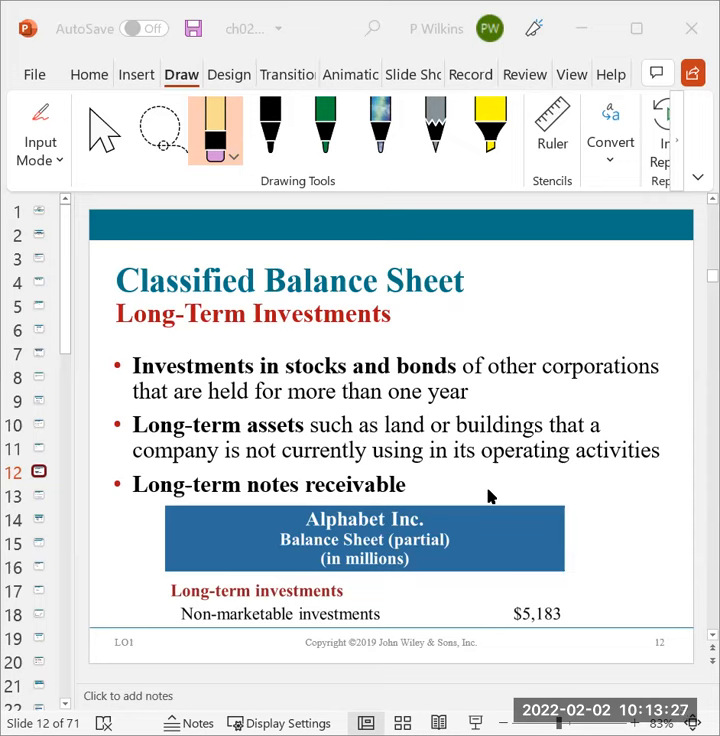
pyautogui.moveTo(410, 448)
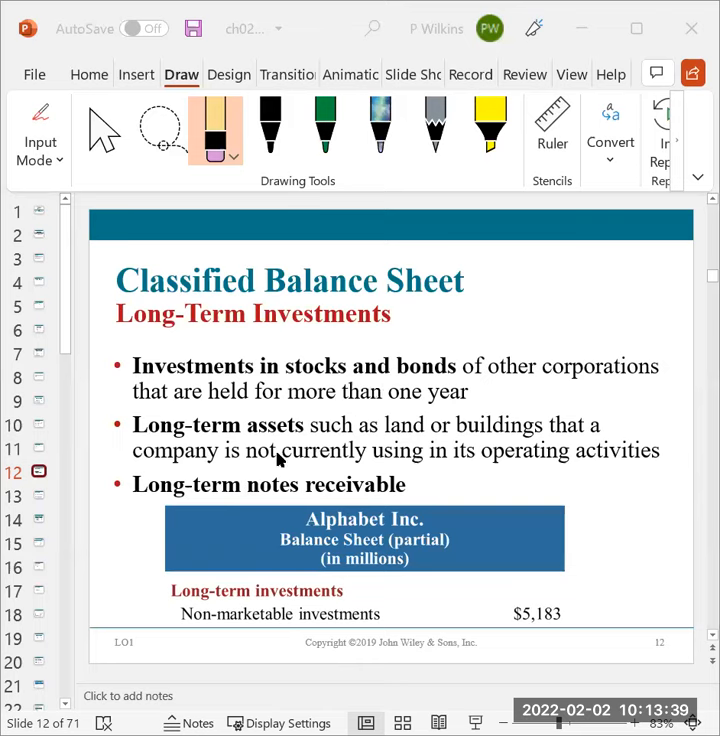
pyautogui.moveTo(250, 478)
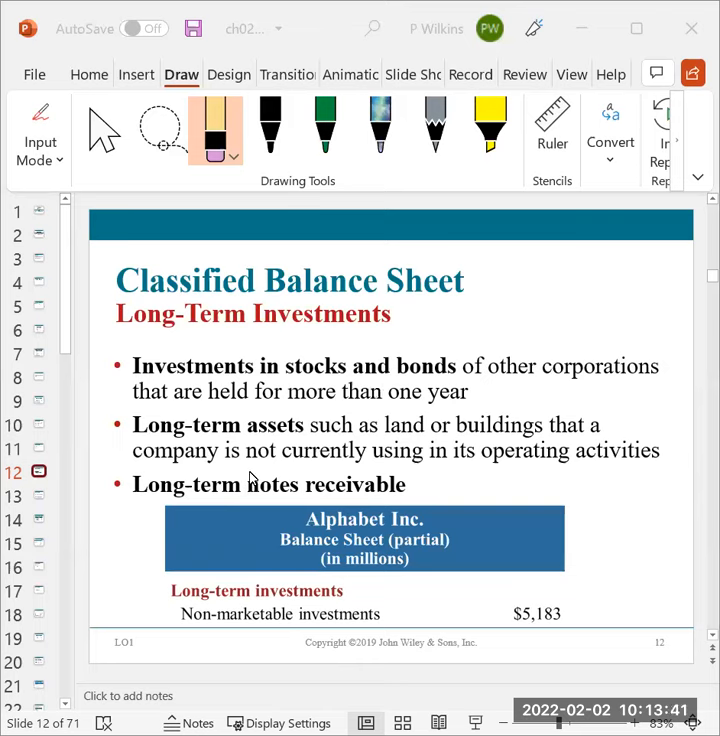
pyautogui.moveTo(340, 456)
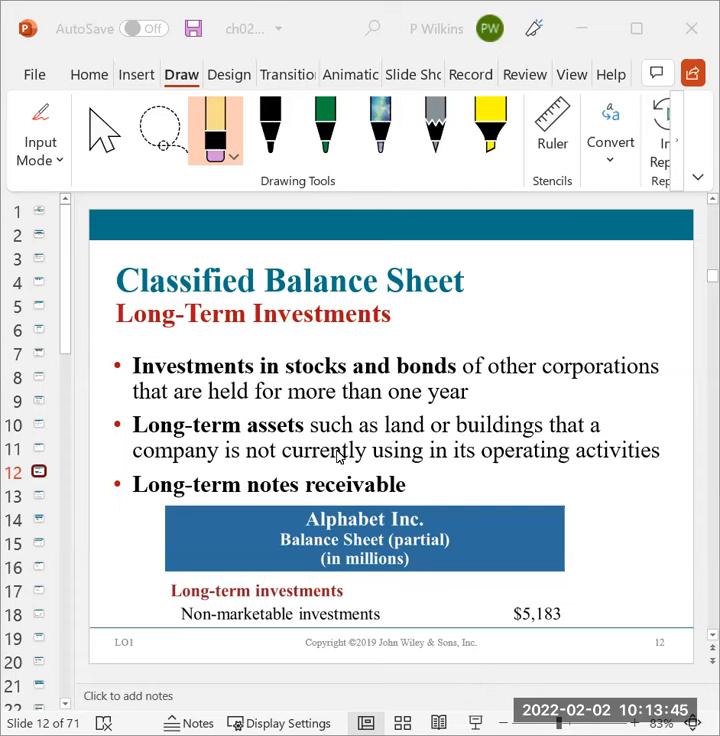
pyautogui.moveTo(488, 500)
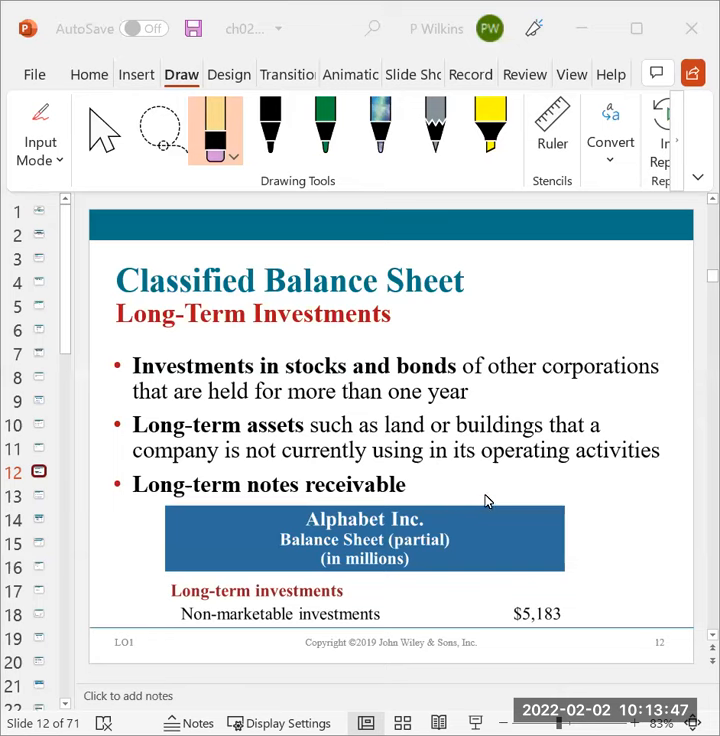
pyautogui.moveTo(298, 424)
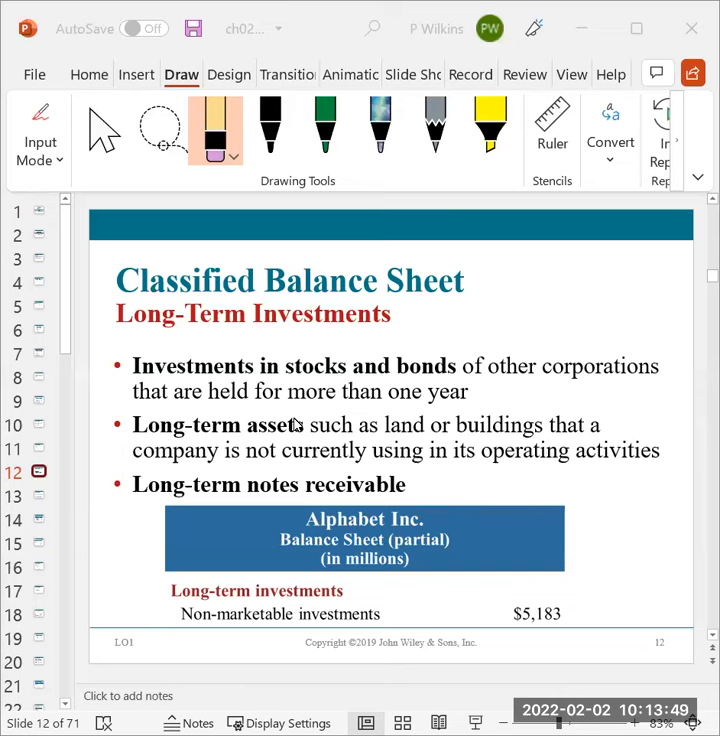
pyautogui.moveTo(316, 460)
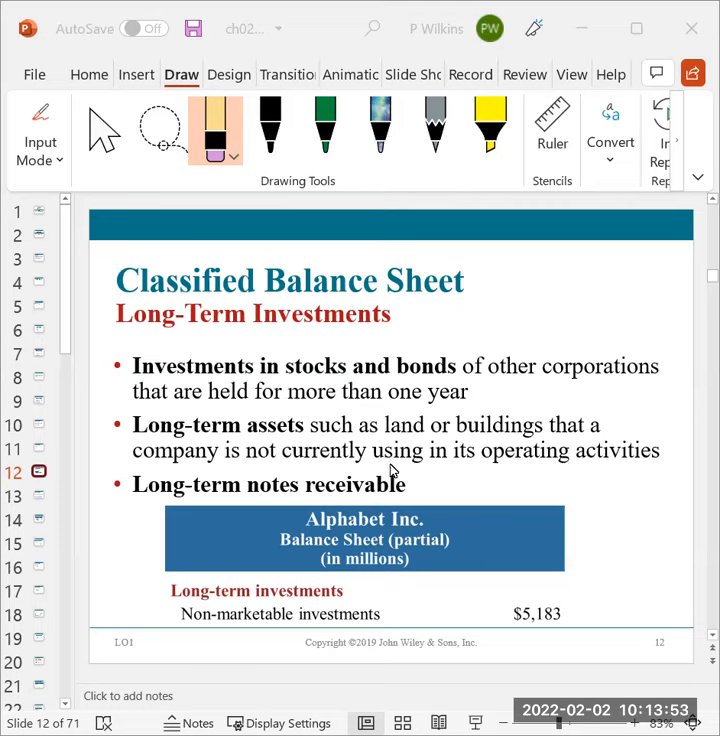
pyautogui.moveTo(228, 440)
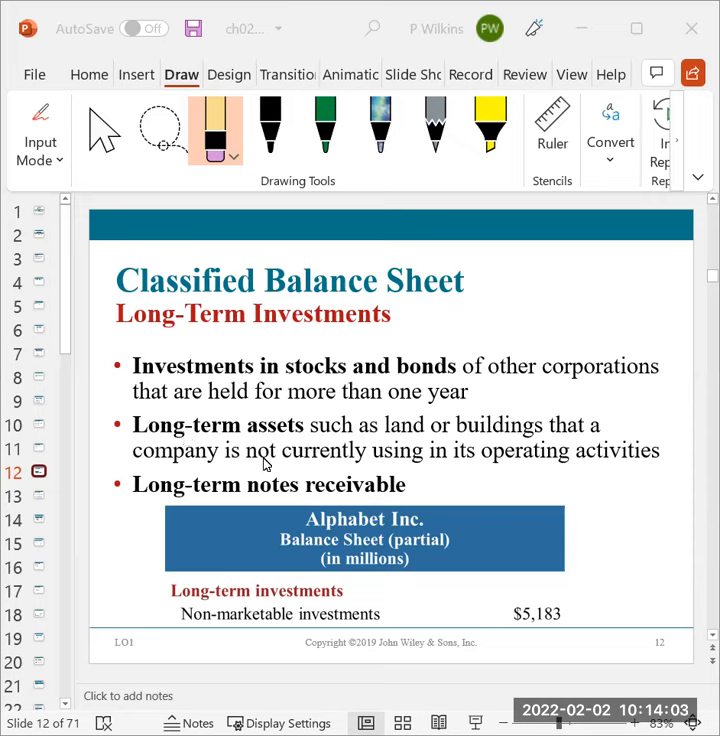
pyautogui.moveTo(330, 456)
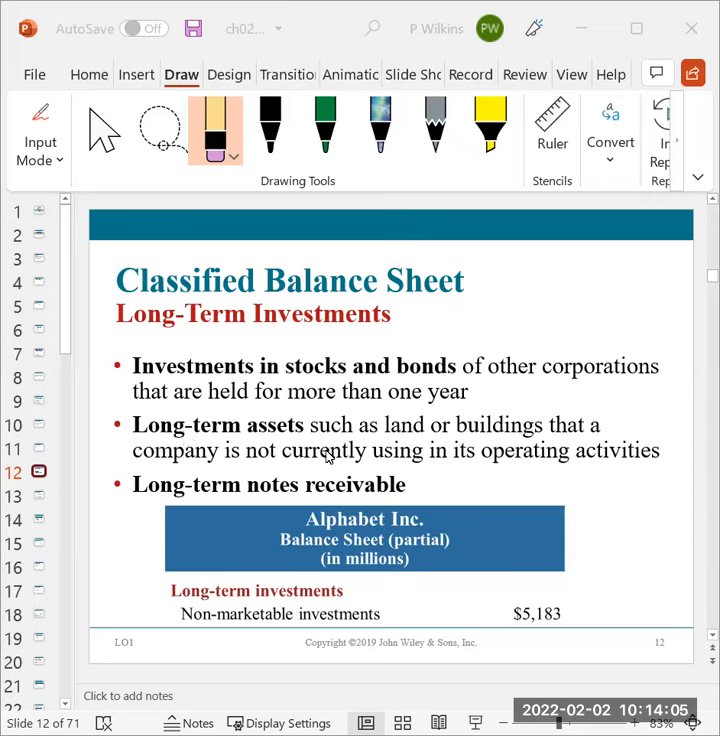
pyautogui.moveTo(436, 460)
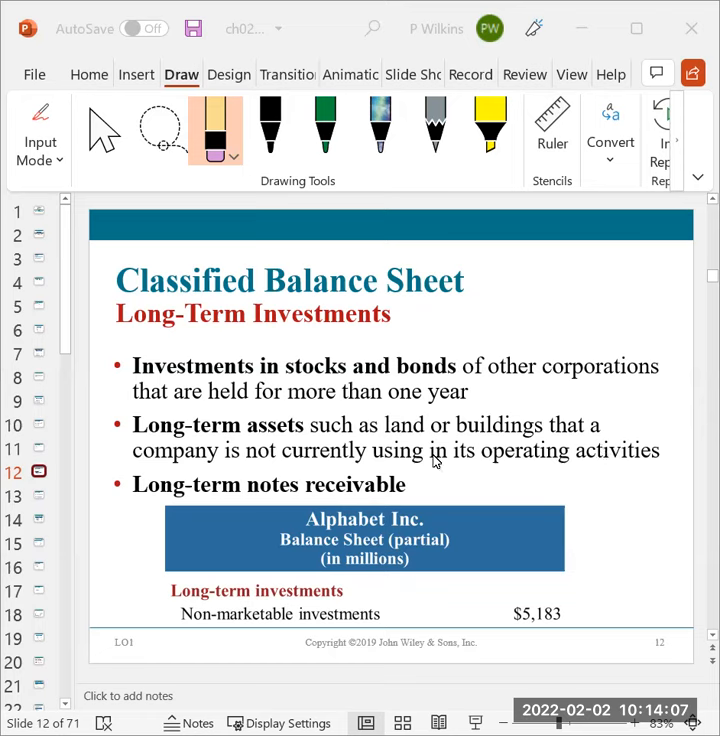
pyautogui.moveTo(364, 500)
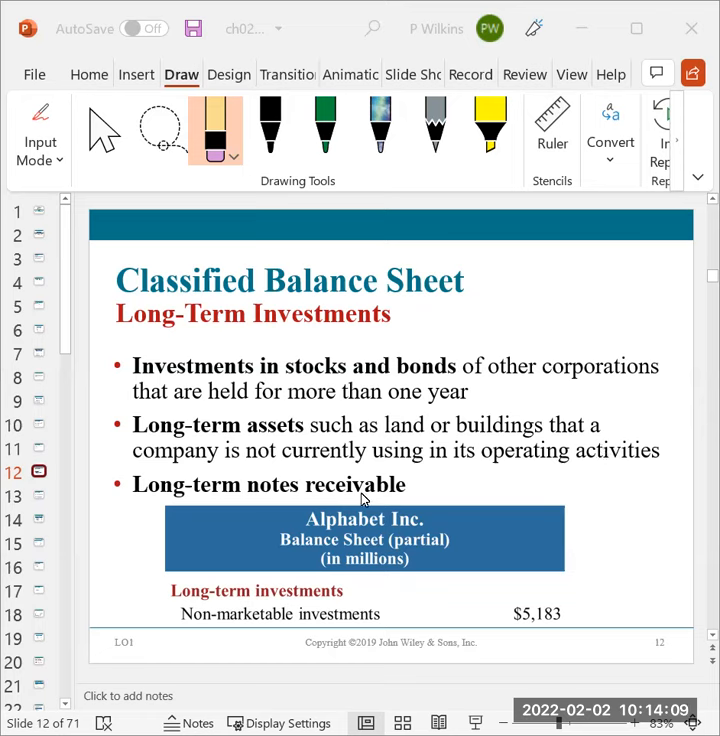
pyautogui.moveTo(156, 494)
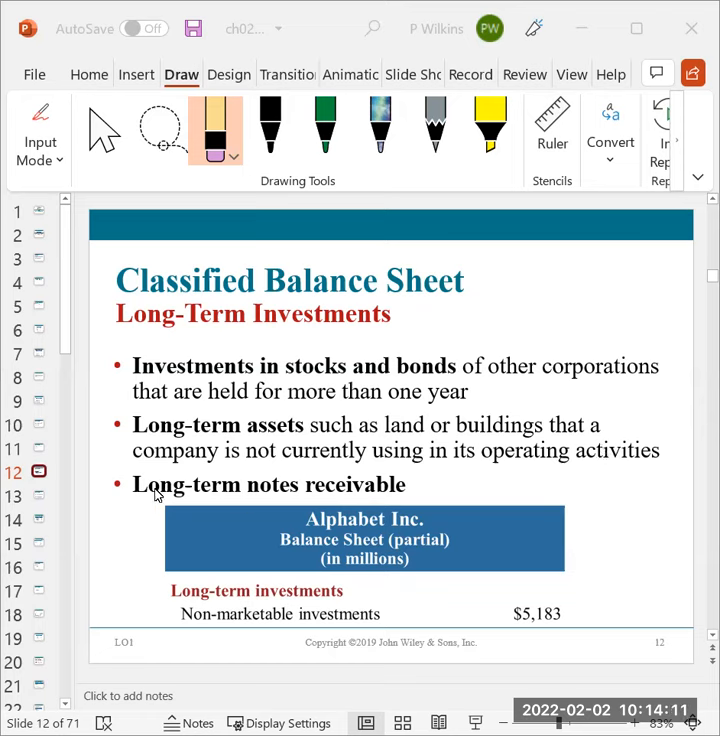
pyautogui.moveTo(418, 496)
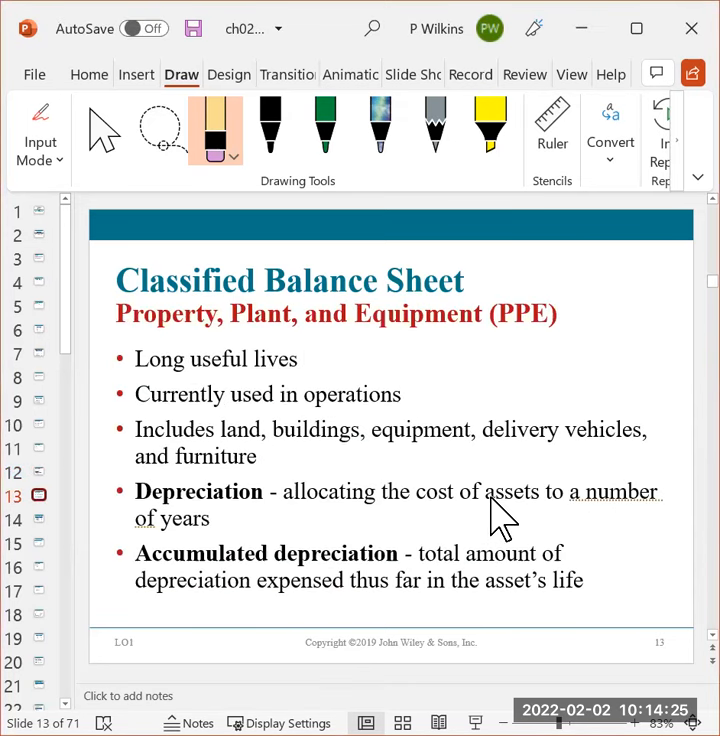
pyautogui.moveTo(562, 420)
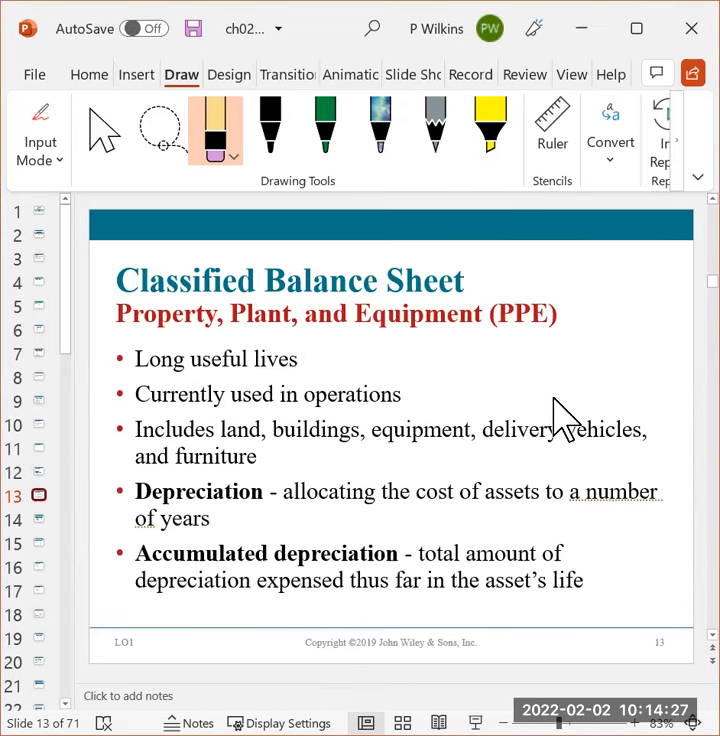
pyautogui.moveTo(156, 400)
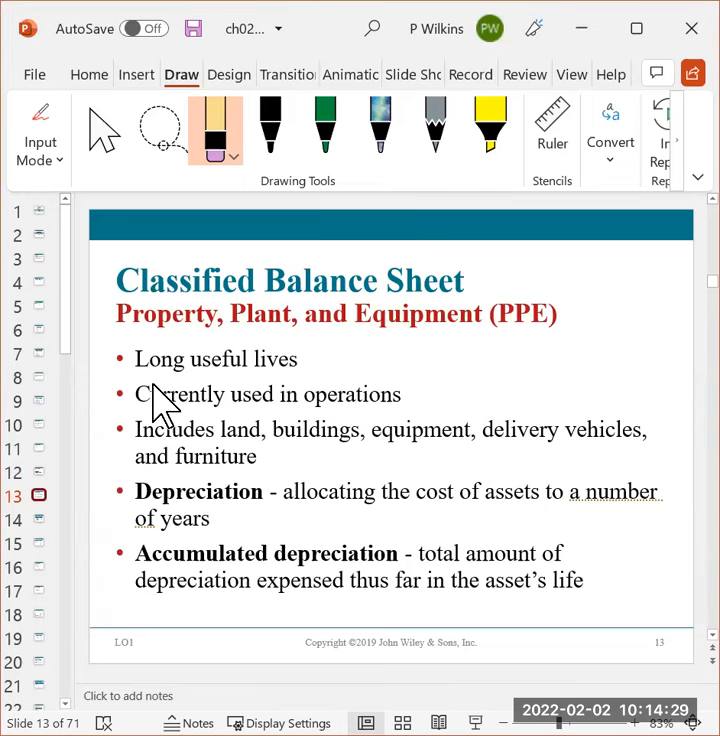
pyautogui.moveTo(472, 412)
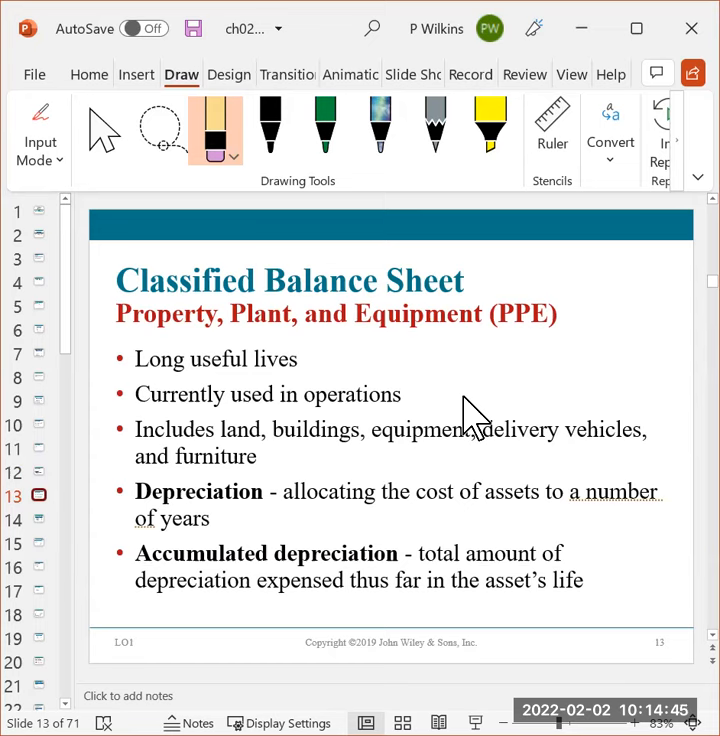
pyautogui.moveTo(414, 436)
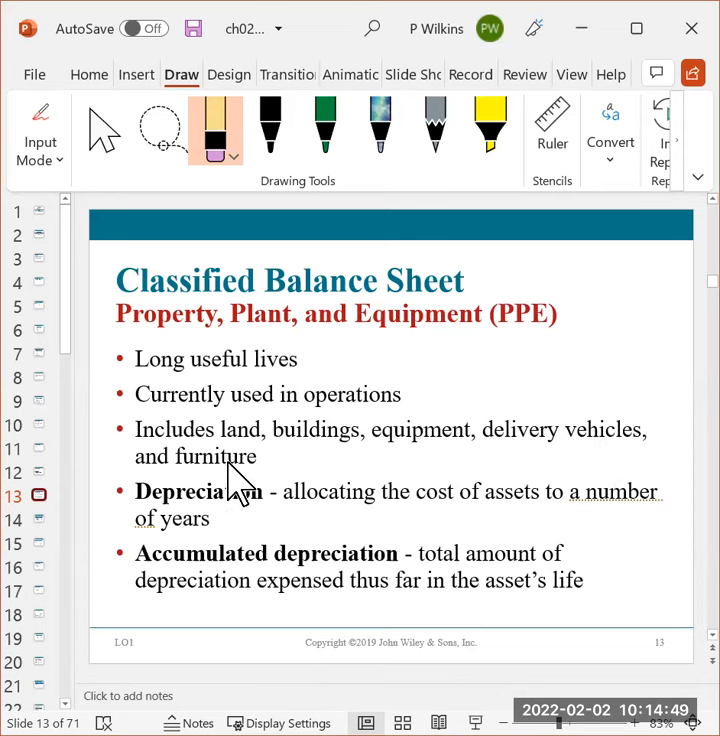
pyautogui.moveTo(396, 464)
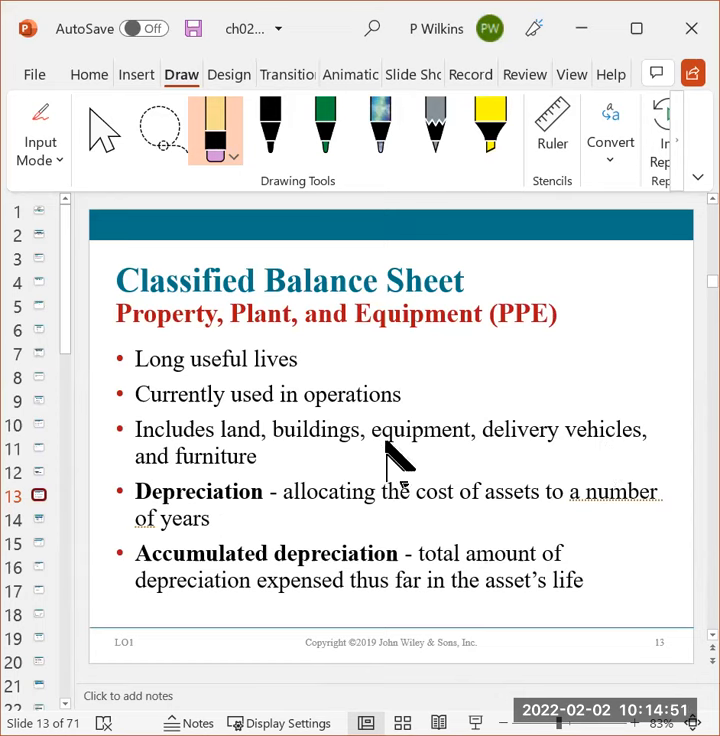
pyautogui.moveTo(184, 524)
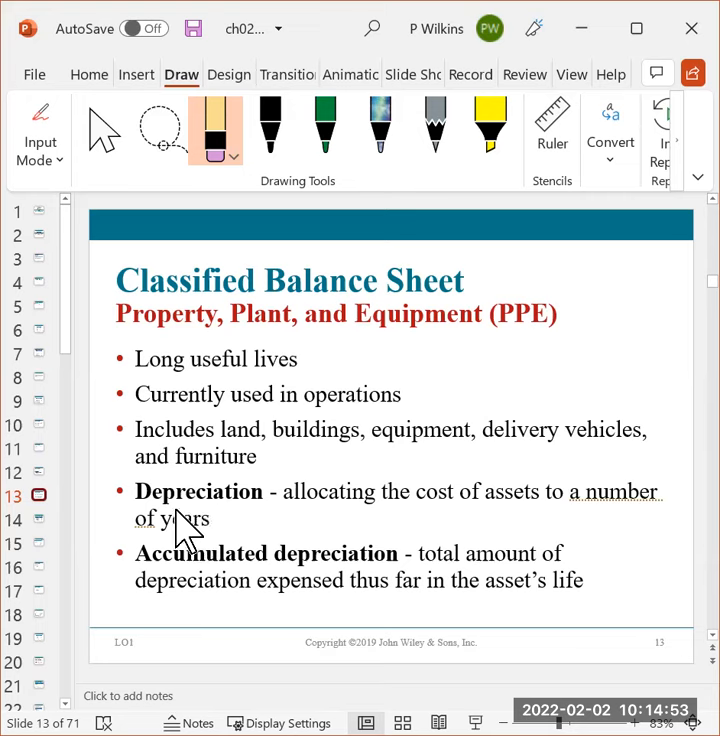
pyautogui.moveTo(660, 524)
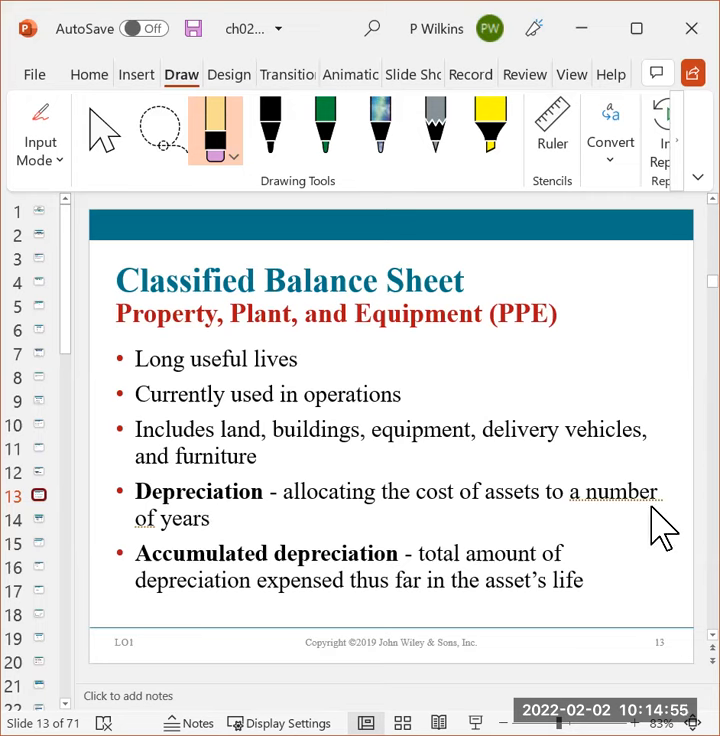
pyautogui.moveTo(536, 536)
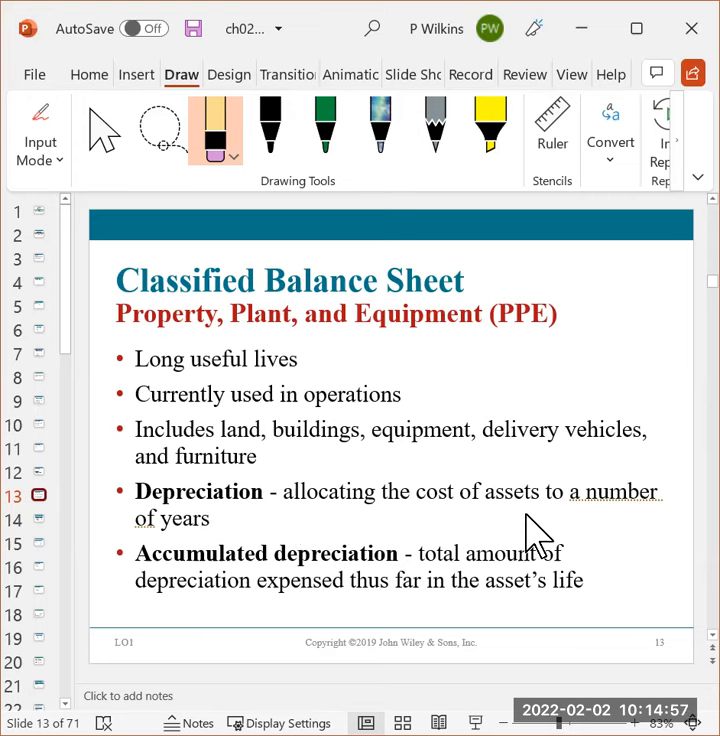
pyautogui.moveTo(622, 556)
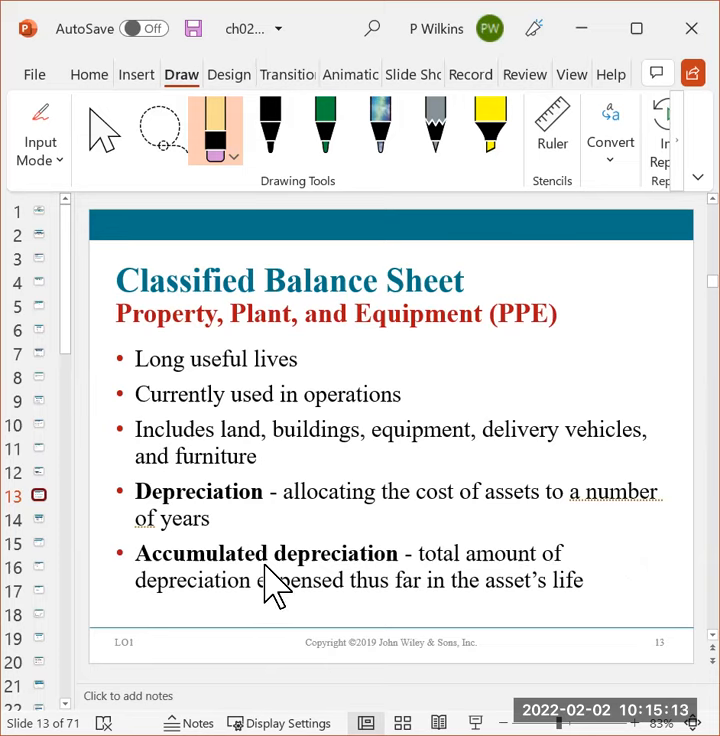
pyautogui.moveTo(510, 588)
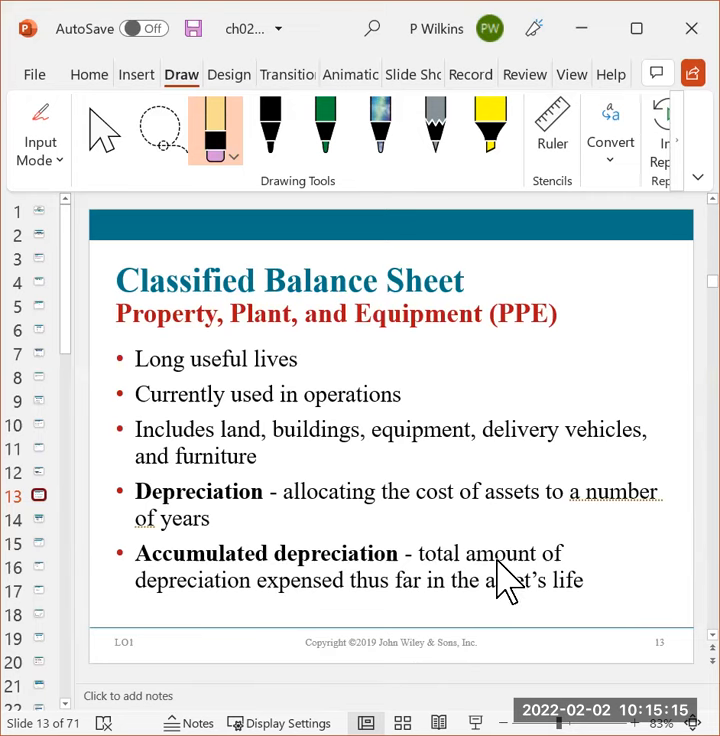
pyautogui.moveTo(340, 610)
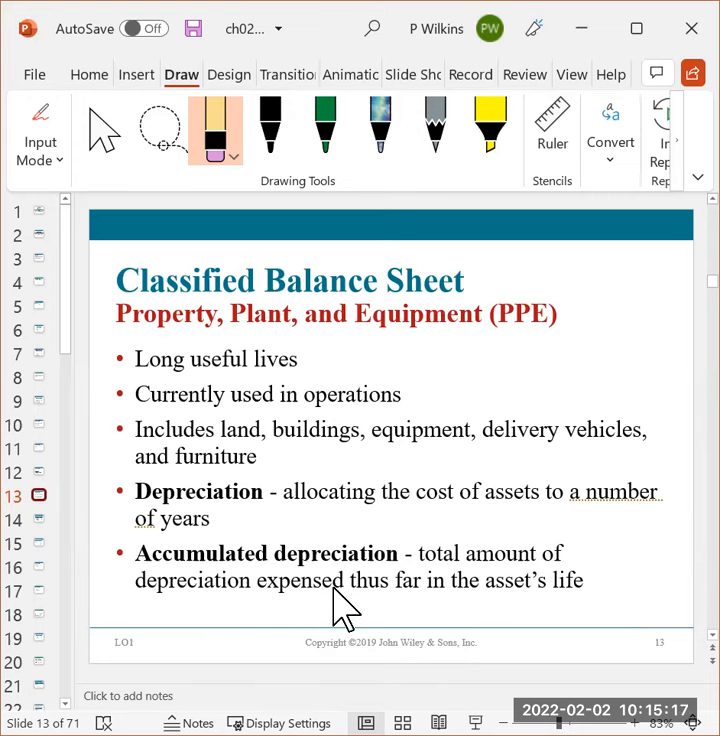
pyautogui.moveTo(400, 630)
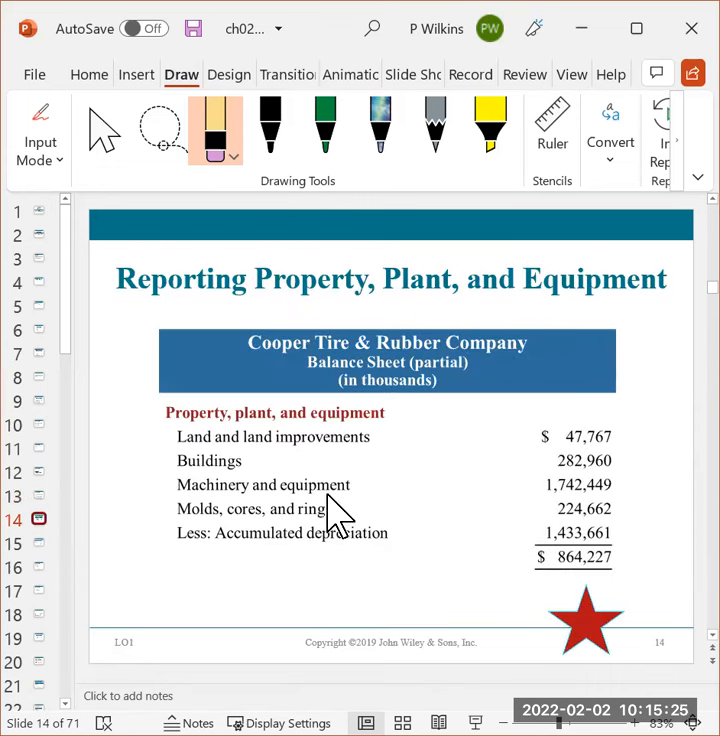
pyautogui.moveTo(336, 644)
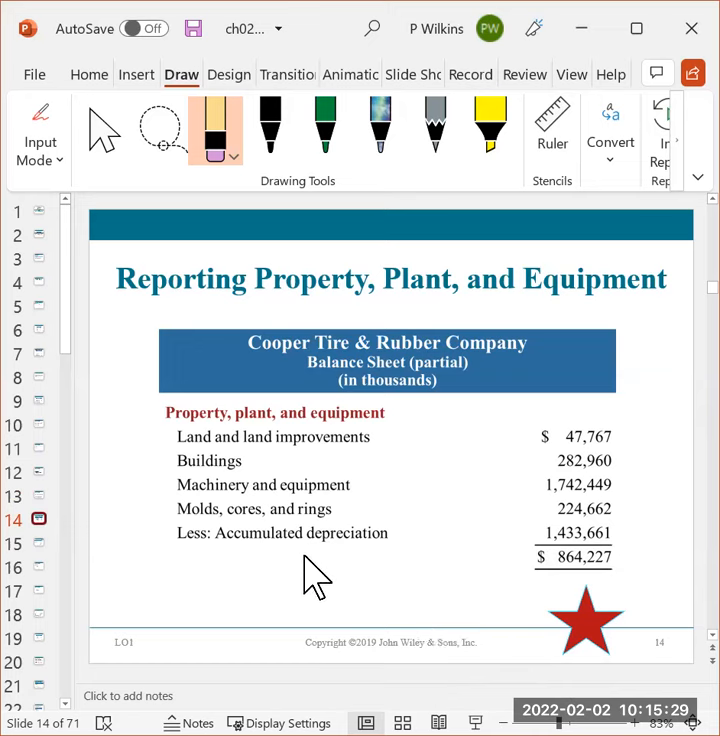
pyautogui.moveTo(168, 540)
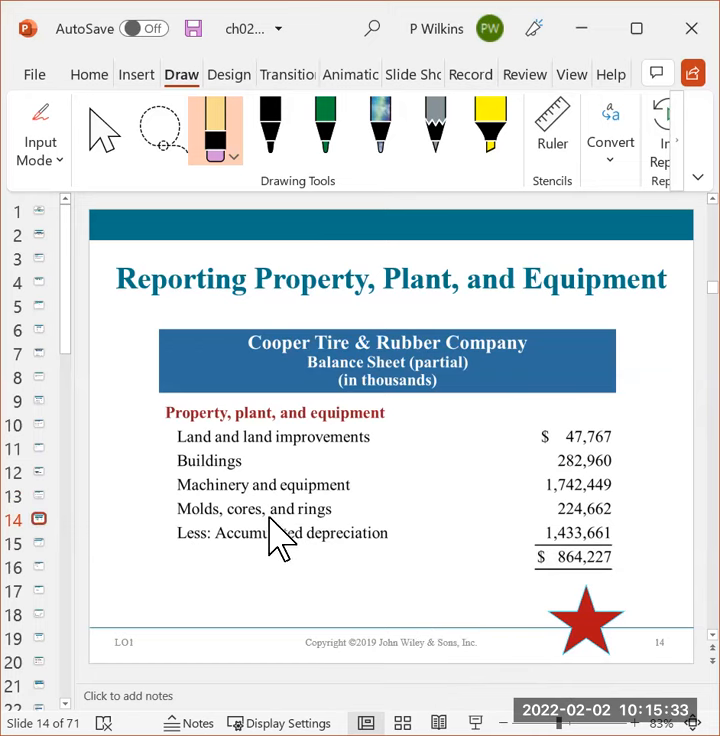
pyautogui.moveTo(430, 490)
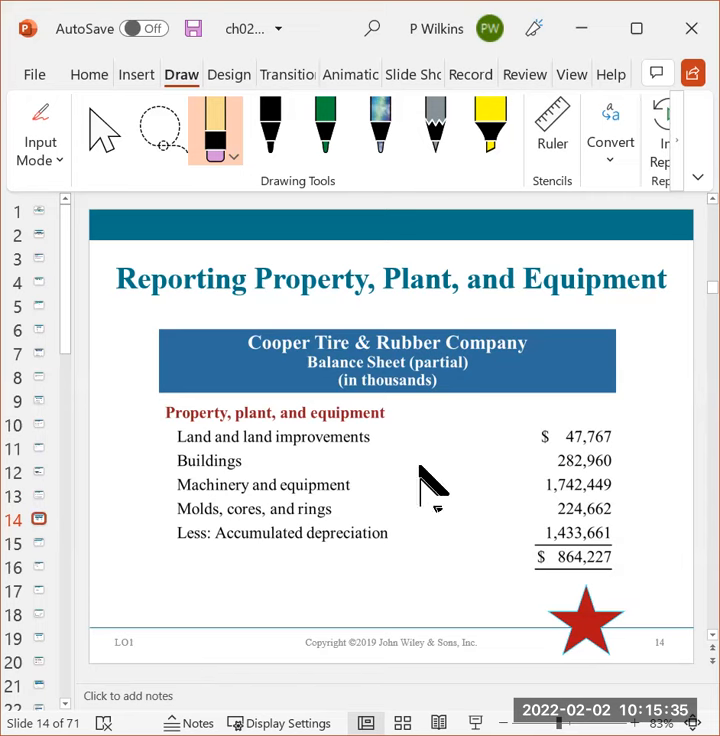
pyautogui.moveTo(290, 440)
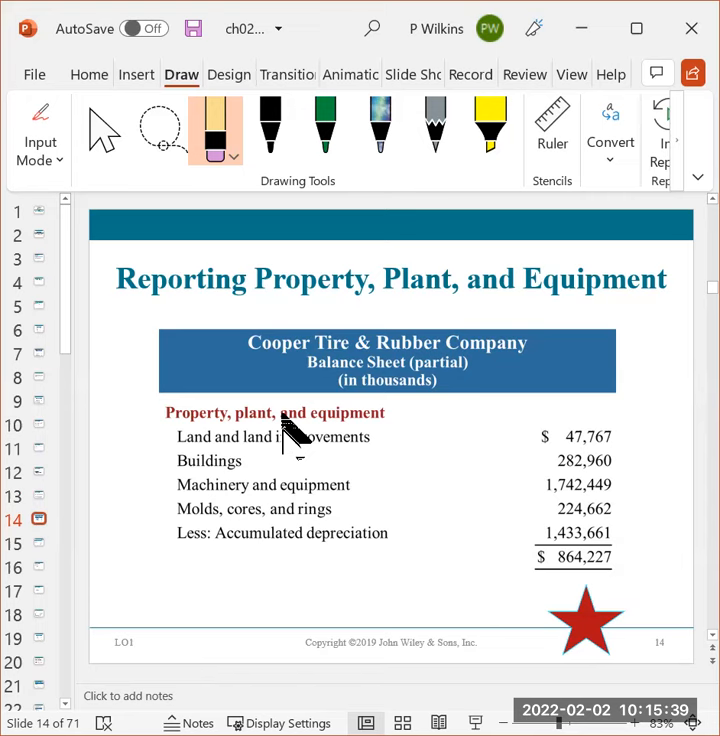
pyautogui.moveTo(50, 570)
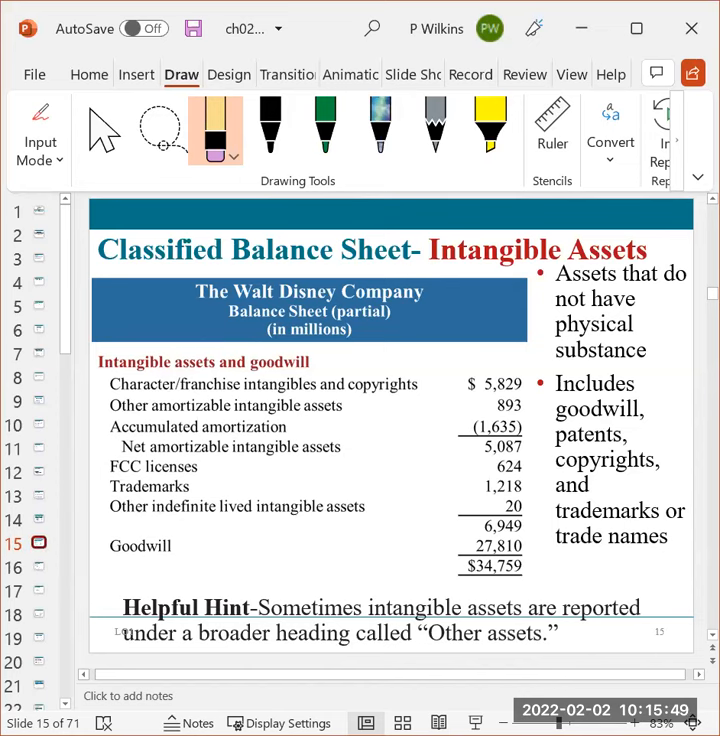
pyautogui.moveTo(590, 630)
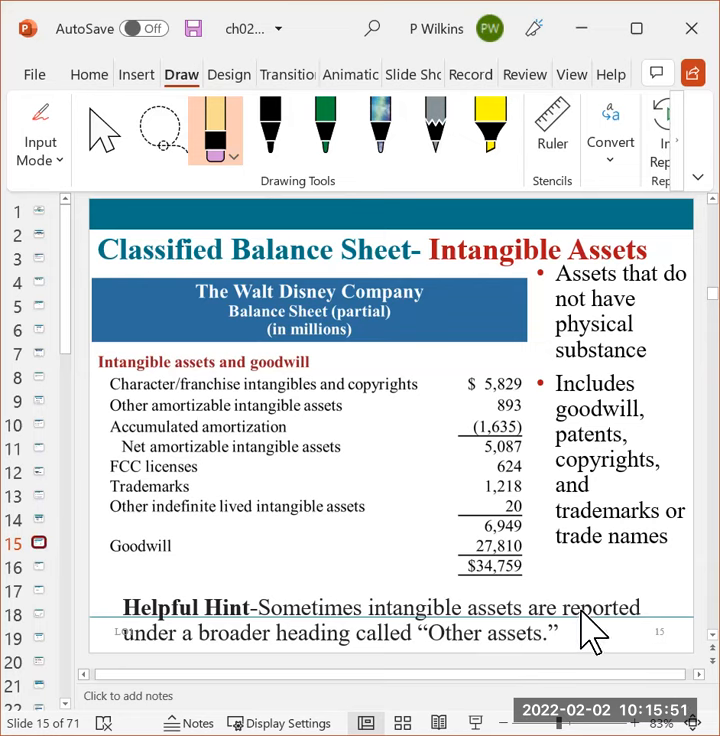
pyautogui.moveTo(536, 650)
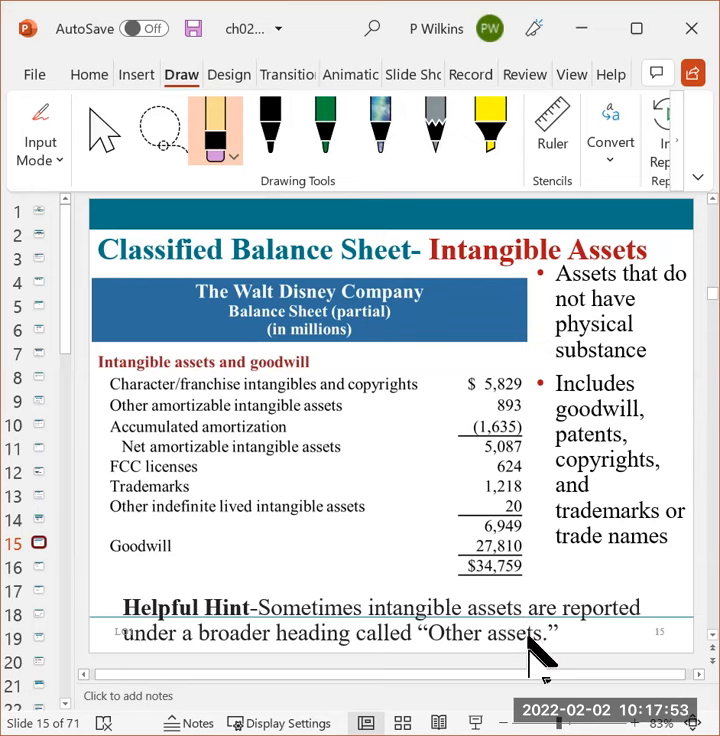
pyautogui.moveTo(540, 604)
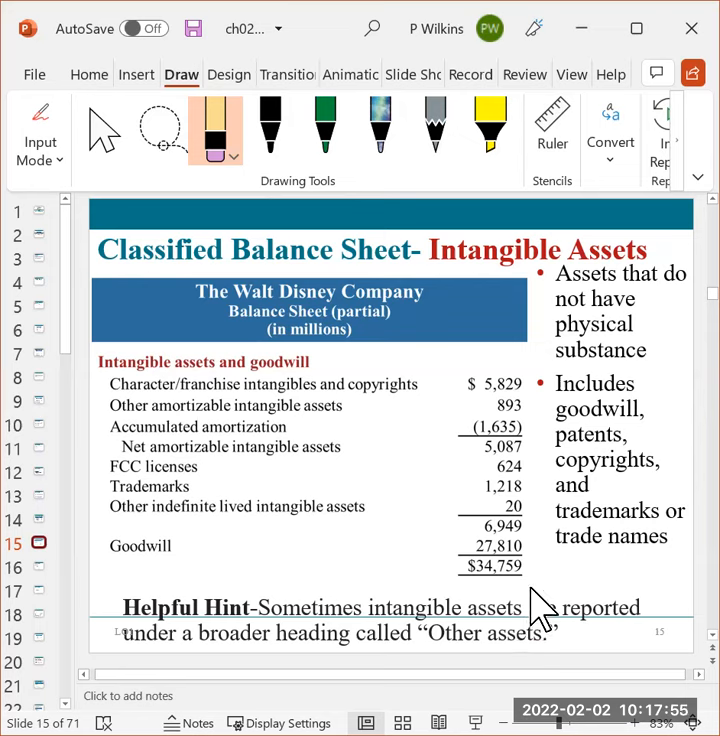
pyautogui.moveTo(544, 610)
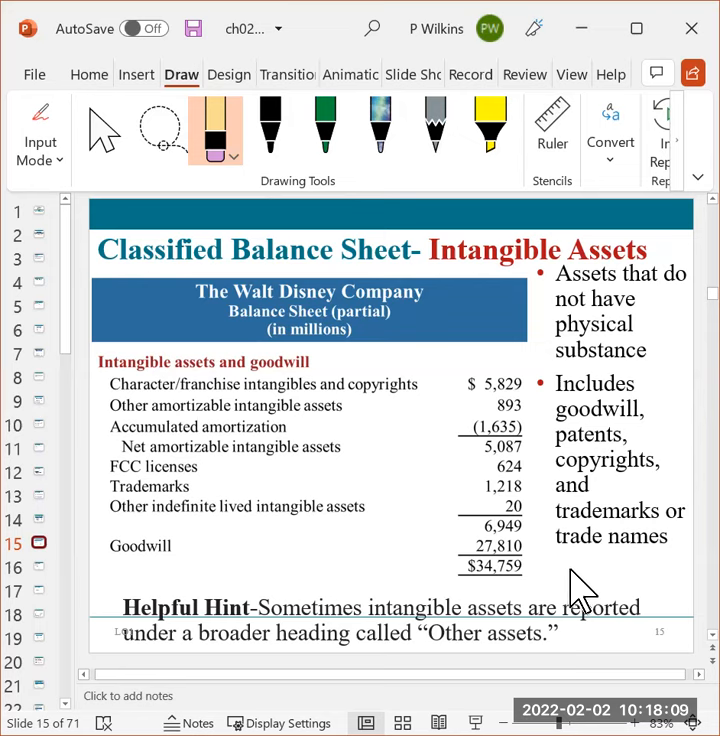
pyautogui.moveTo(628, 548)
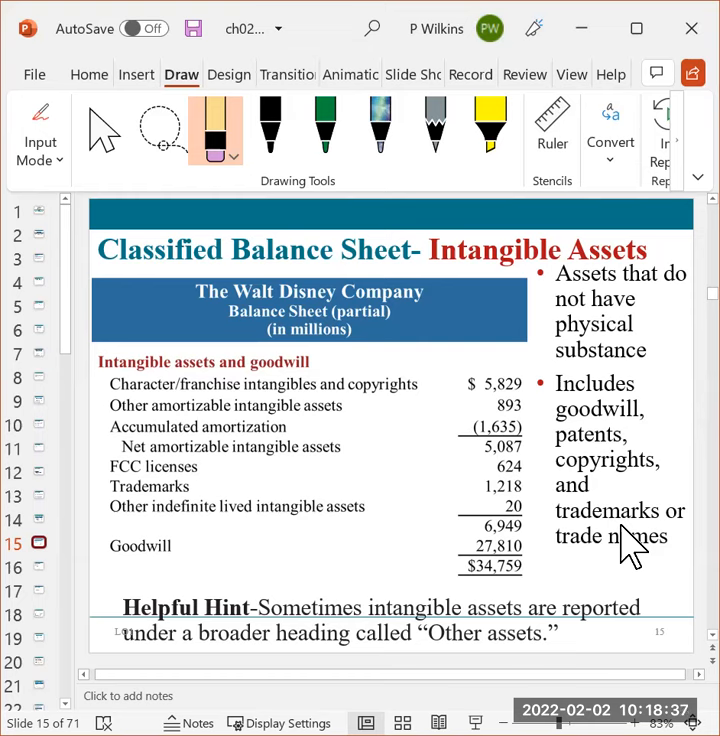
pyautogui.moveTo(124, 400)
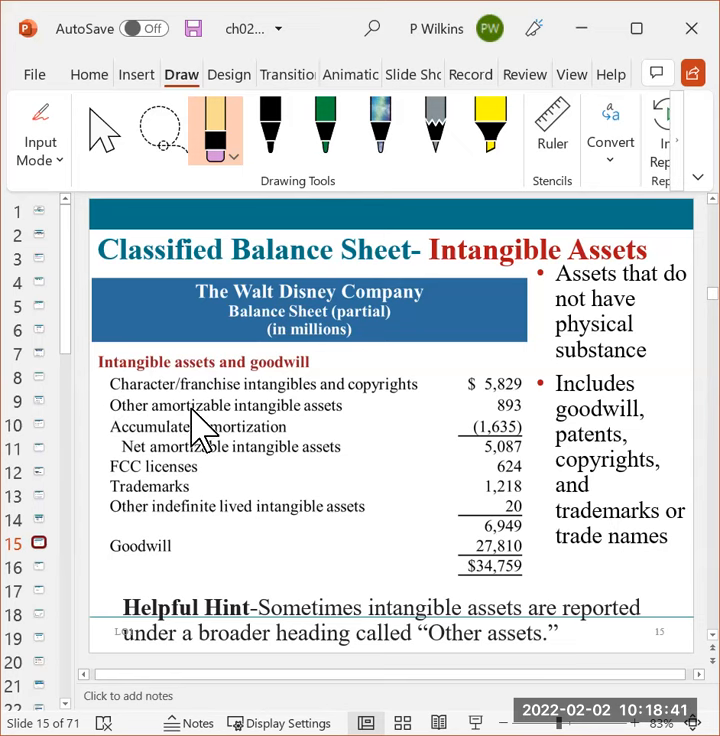
pyautogui.moveTo(120, 446)
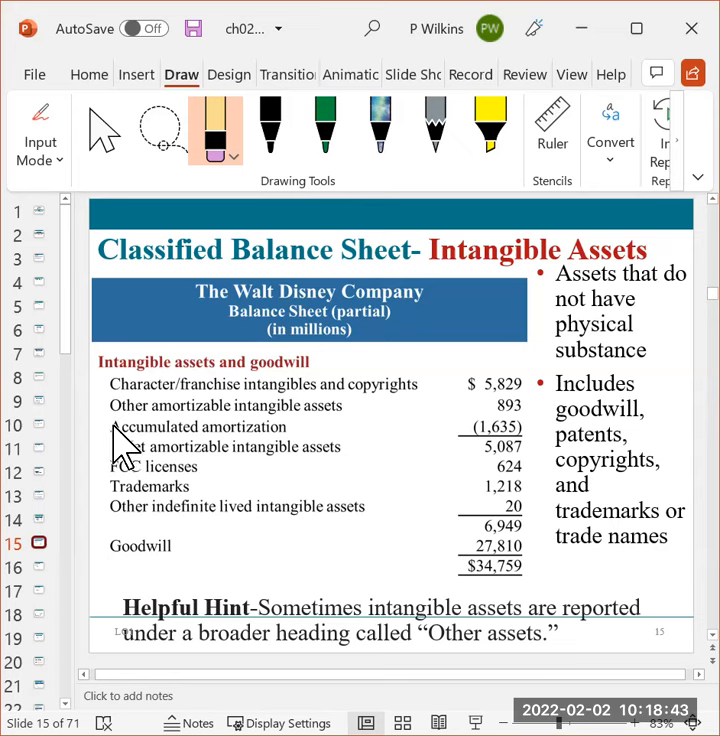
pyautogui.moveTo(616, 484)
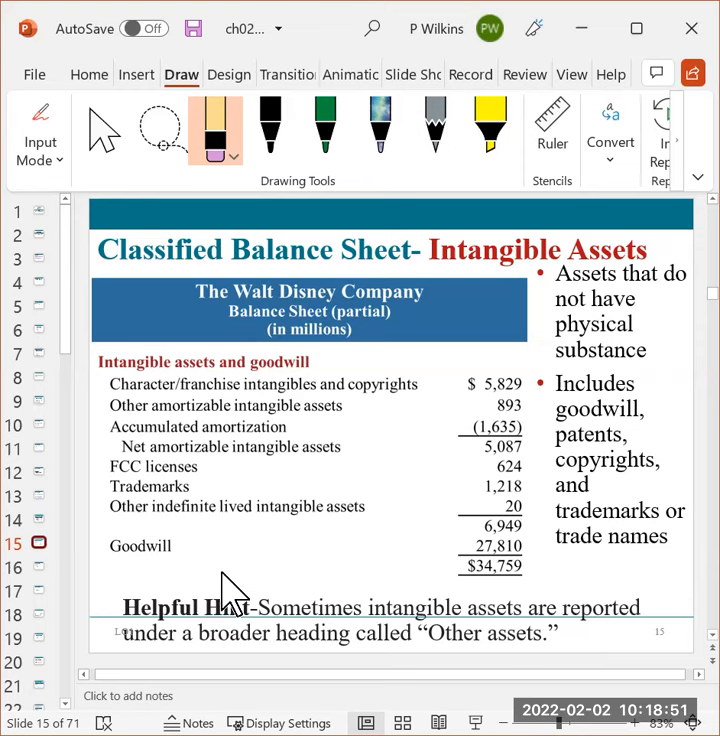
# - Move past Review Question #2 to its solution slide naming patents and copyrights as intangible assets
pyautogui.click(40, 568)
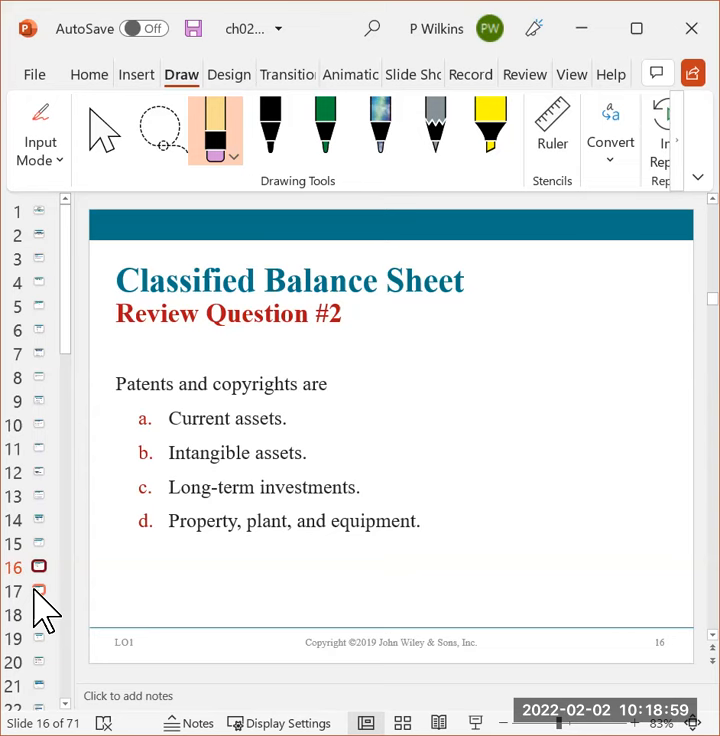
pyautogui.press('right')
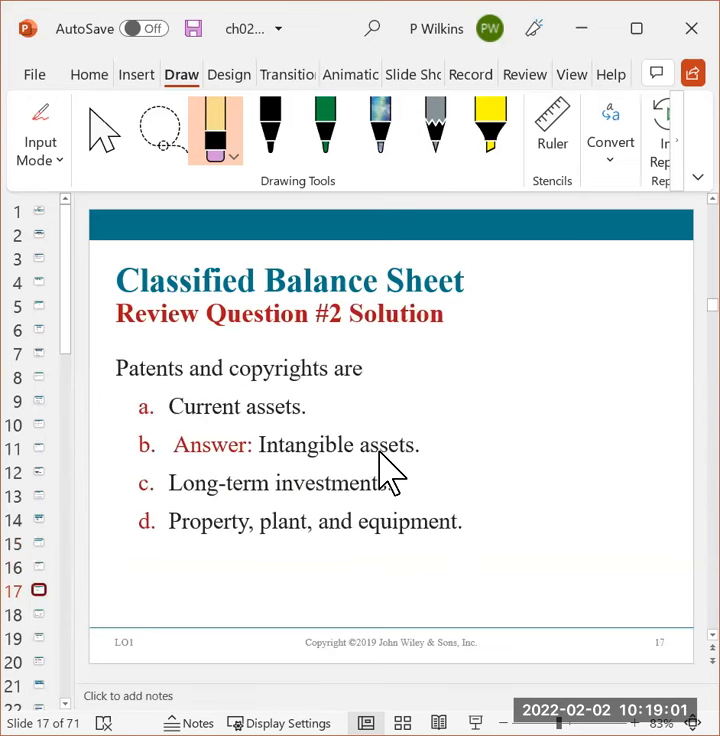
pyautogui.moveTo(44, 650)
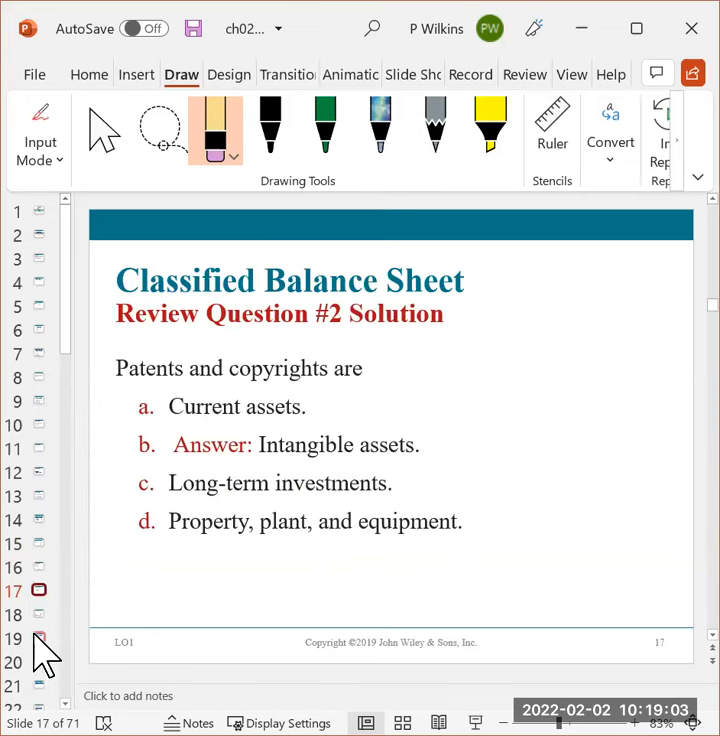